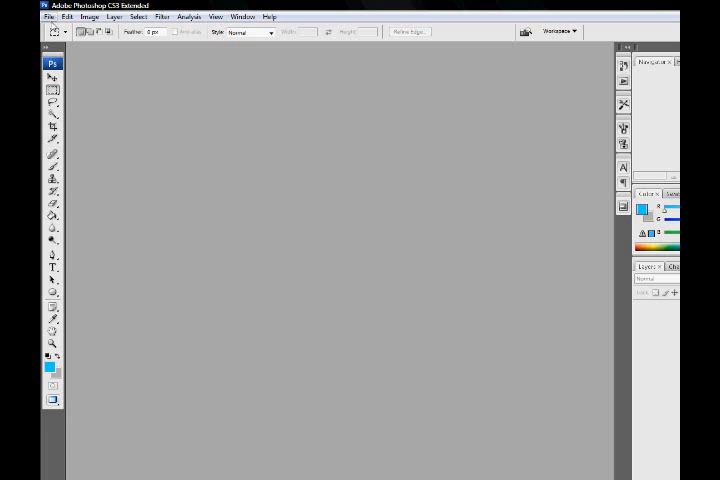
# Create a new 1280 x 1024 pixel document with a white background.
pyautogui.click(48, 16)
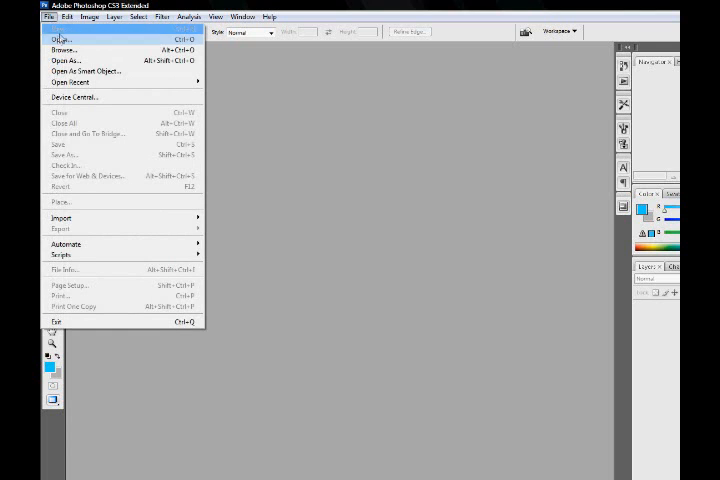
pyautogui.click(59, 39)
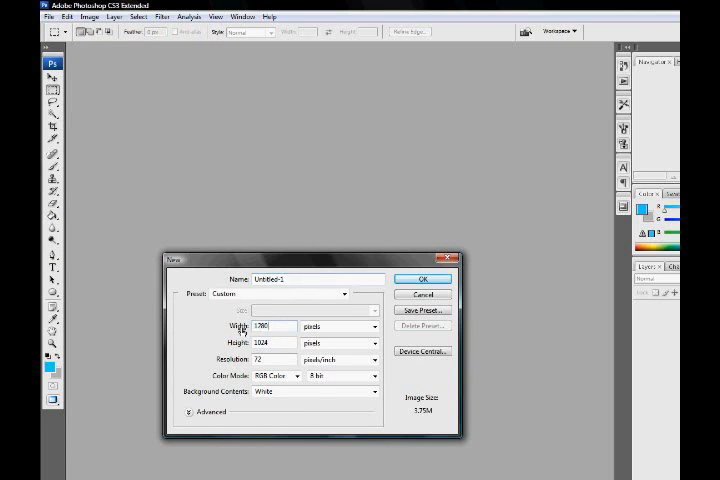
pyautogui.click(422, 278)
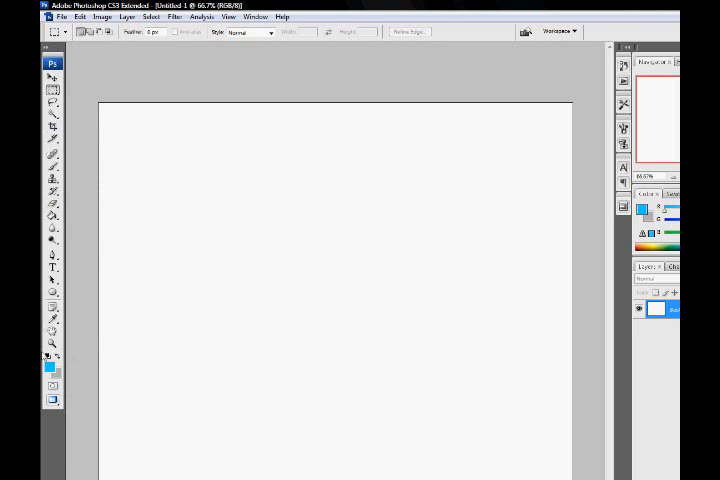
# Fill the canvas with blue using the Paint Bucket, then set white as the foreground colour.
pyautogui.click(48, 367)
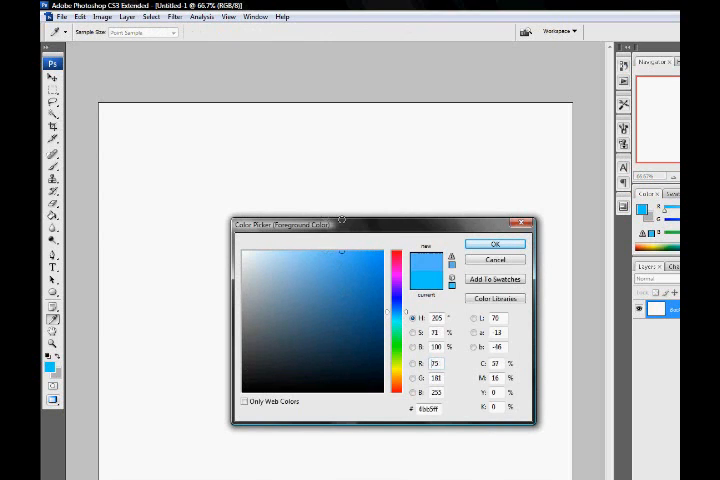
pyautogui.click(494, 243)
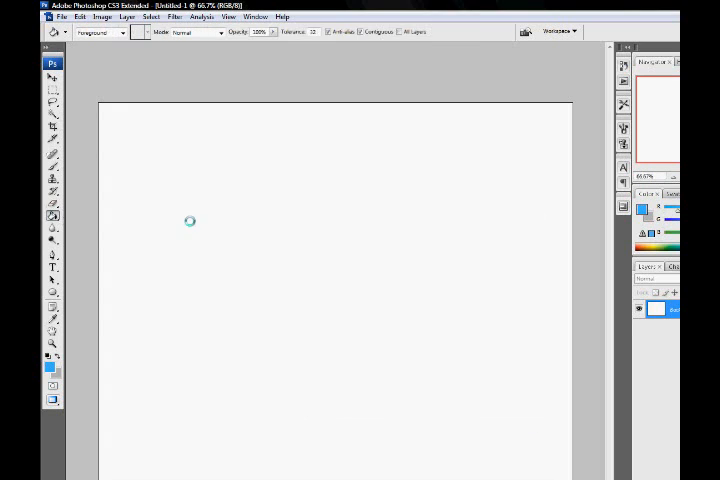
pyautogui.click(47, 357)
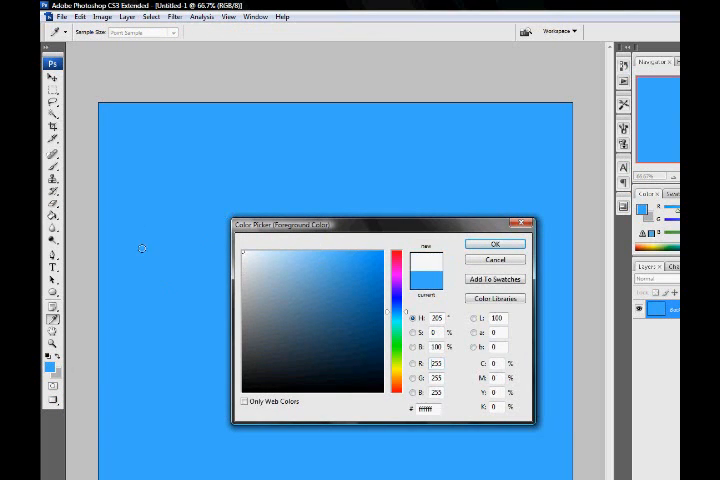
pyautogui.click(494, 243)
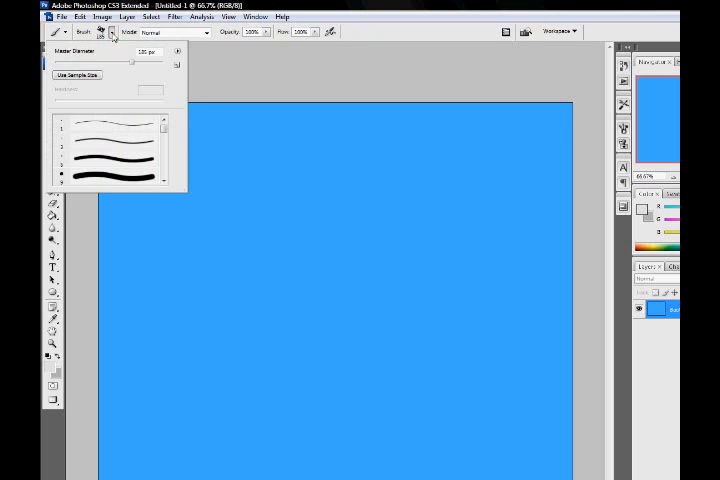
# Pick a cloud brush preset and paint a white test stroke on the canvas.
pyautogui.scroll(-3)
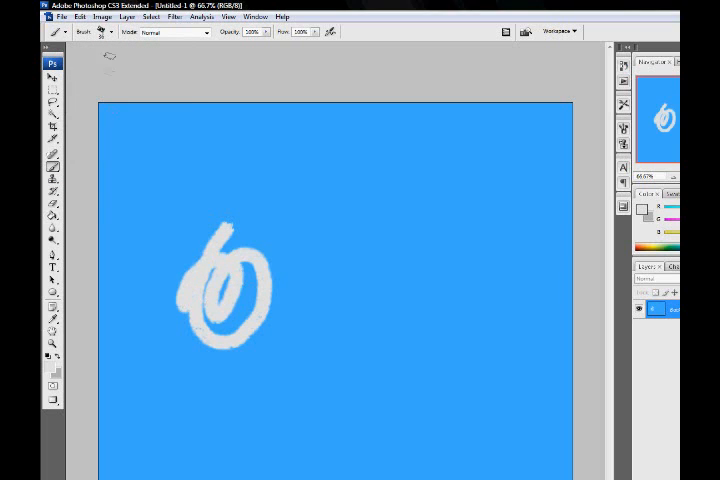
pyautogui.click(110, 32)
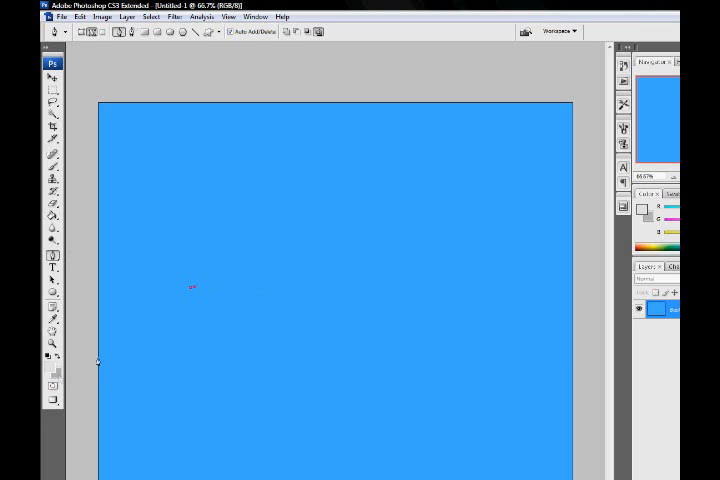
# Stroke the small pen path with the brush via the right-click Stroke Path option.
pyautogui.rightClick(191, 288)
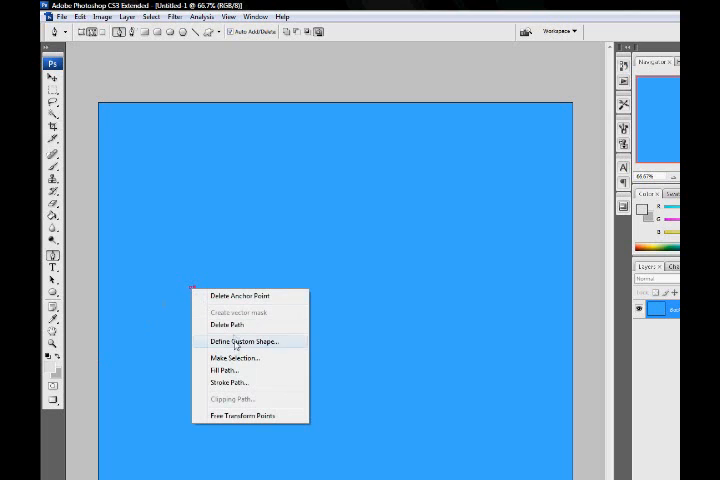
pyautogui.click(228, 382)
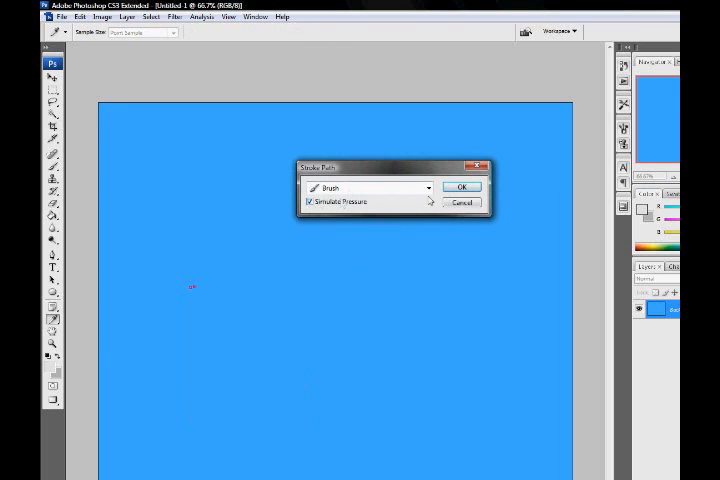
pyautogui.click(461, 187)
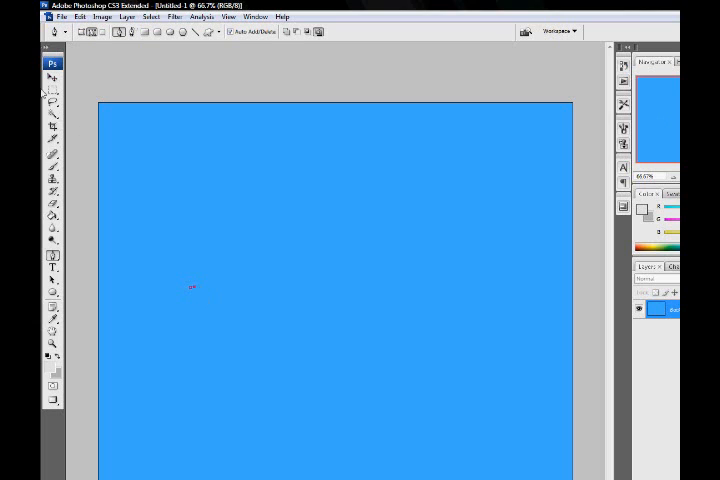
# Switch to the Brush tool and stroke the tiny path again with the brush.
pyautogui.click(53, 166)
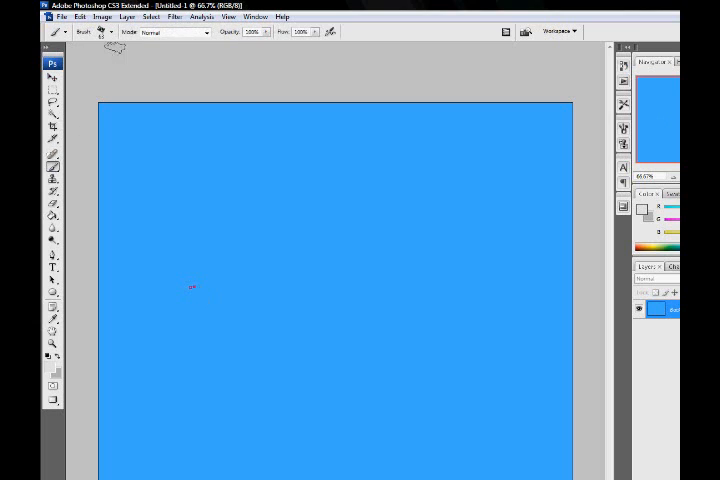
pyautogui.click(113, 32)
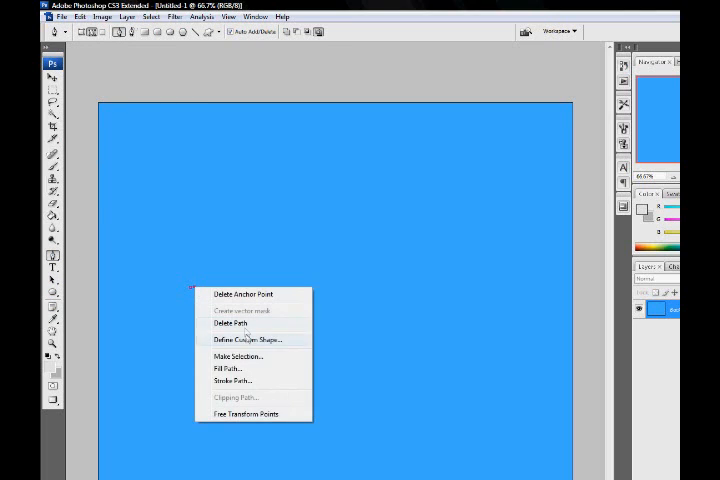
pyautogui.click(228, 368)
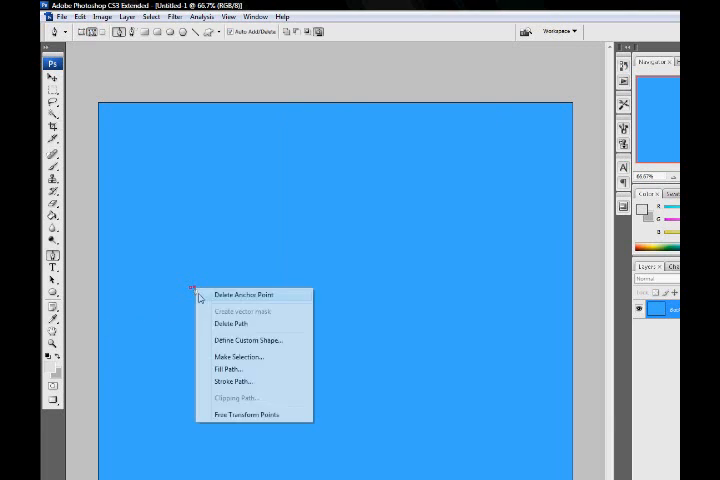
pyautogui.click(233, 381)
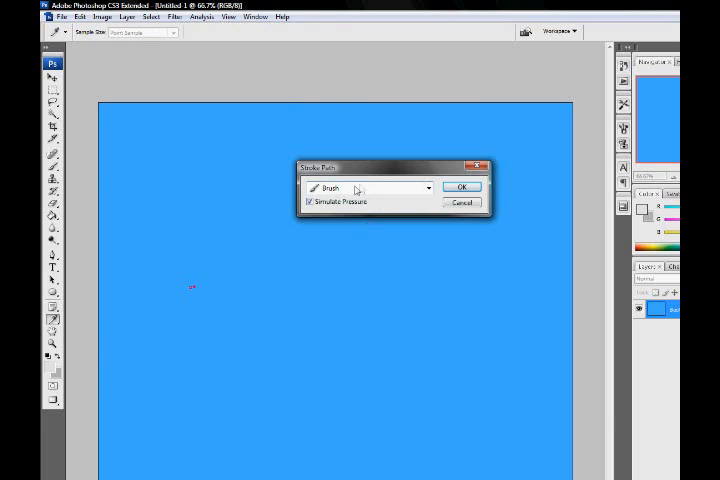
pyautogui.click(461, 186)
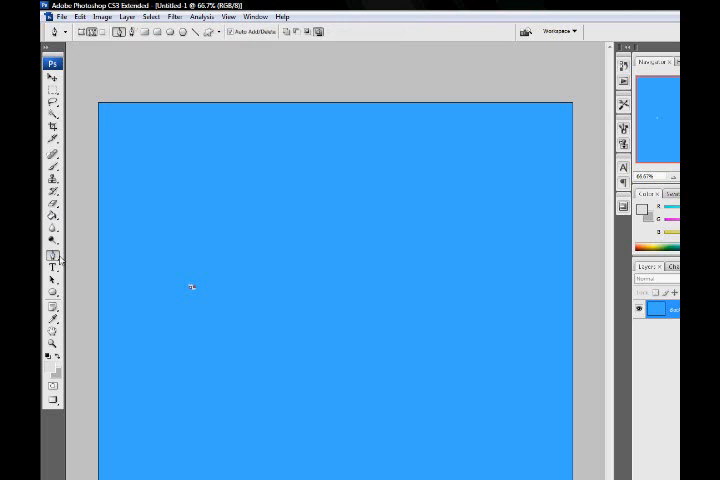
pyautogui.rightClick(191, 287)
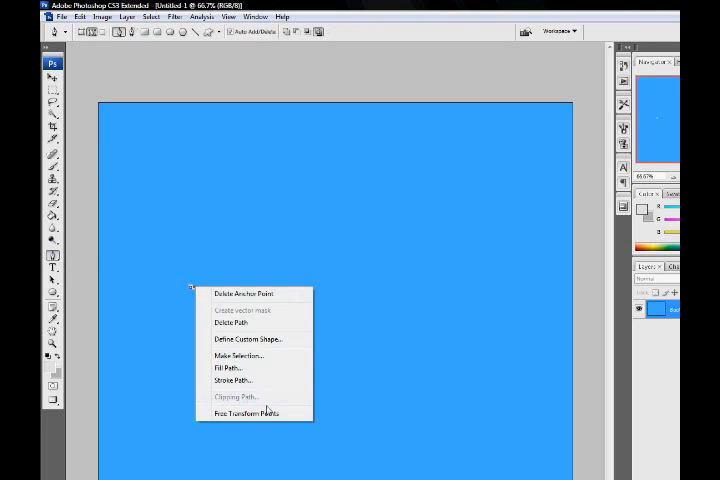
pyautogui.moveTo(248, 322)
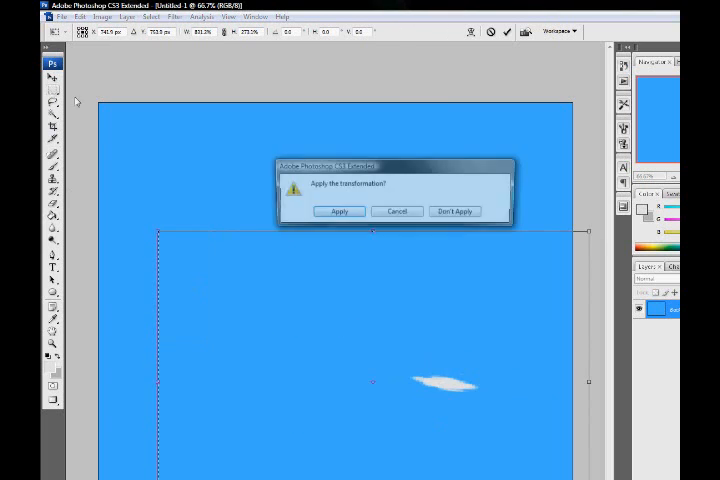
# Discard the pending transformation with Don't Apply and switch back to the Brush tool.
pyautogui.click(339, 211)
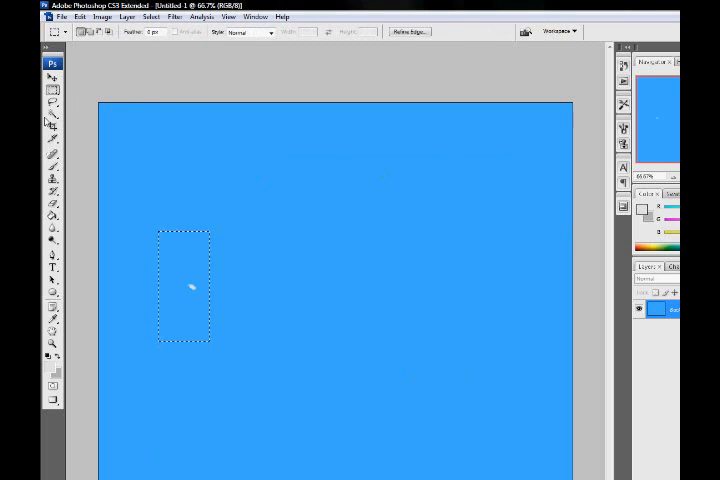
pyautogui.click(53, 167)
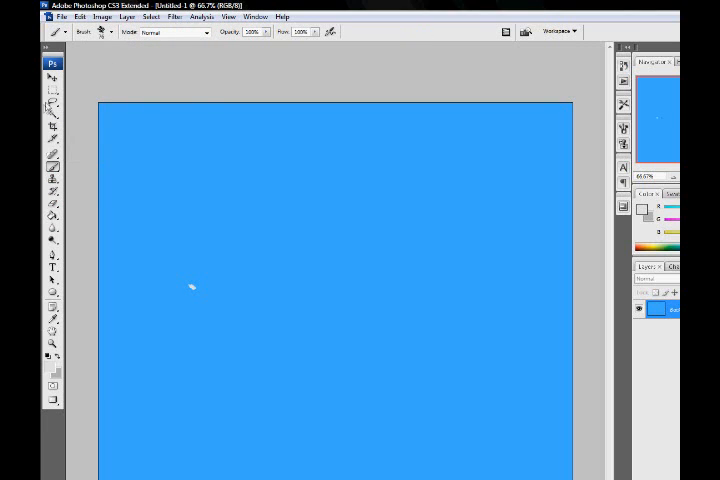
pyautogui.moveTo(108, 185); pyautogui.dragTo(253, 397)
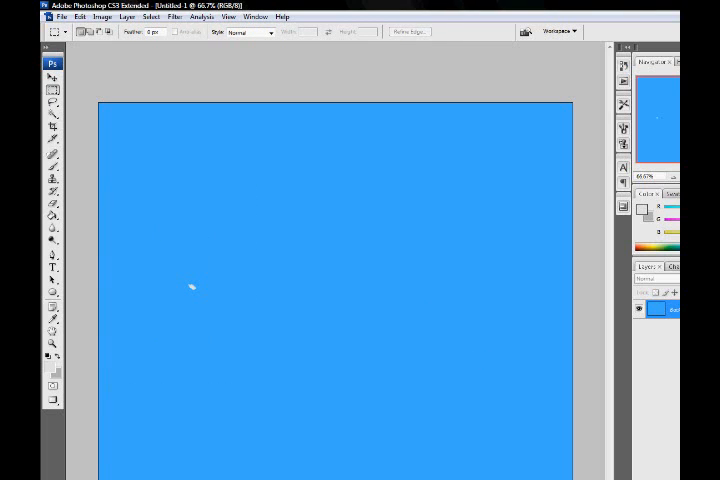
pyautogui.click(663, 292)
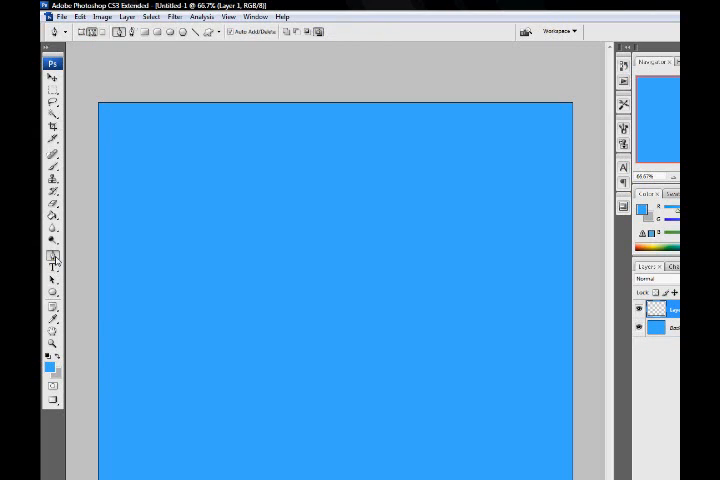
# Set a pale gray foreground colour and choose a cloudy brush preset.
pyautogui.click(48, 367)
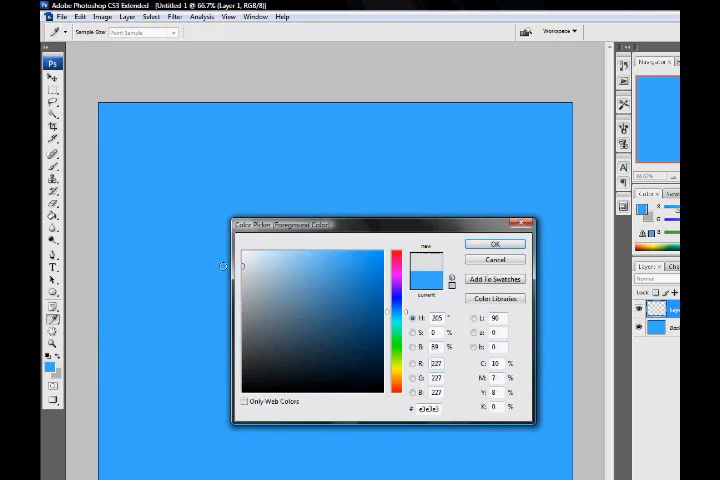
pyautogui.click(494, 243)
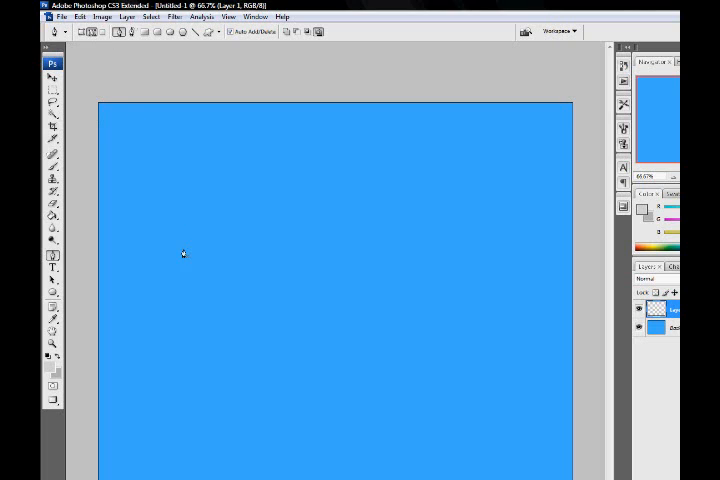
pyautogui.click(71, 31)
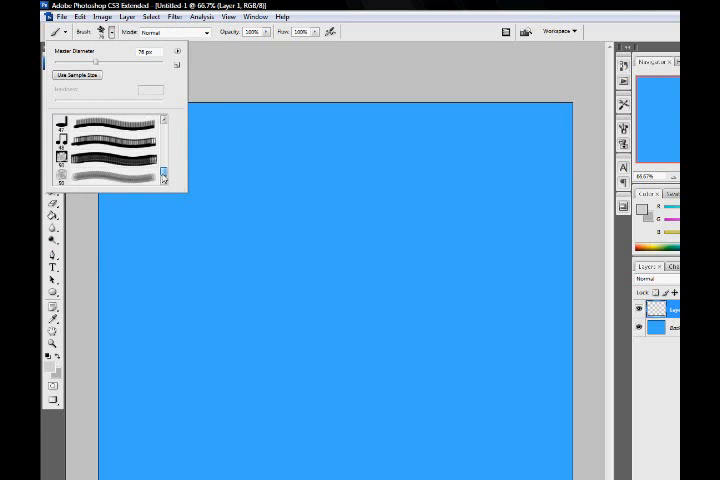
pyautogui.scroll(-3)
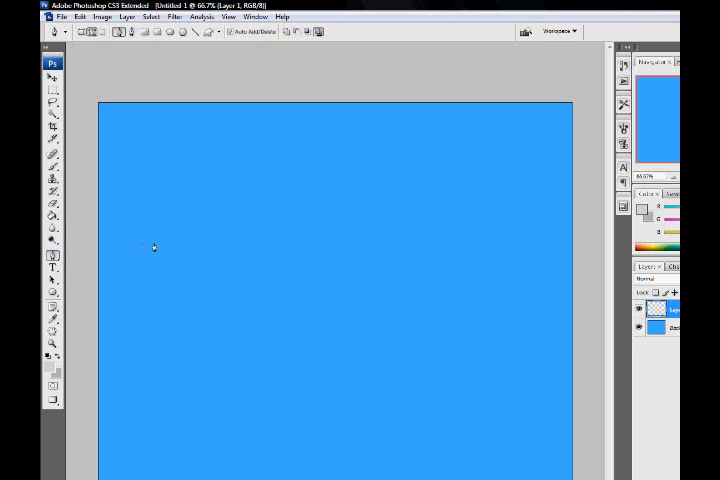
pyautogui.moveTo(157, 256)
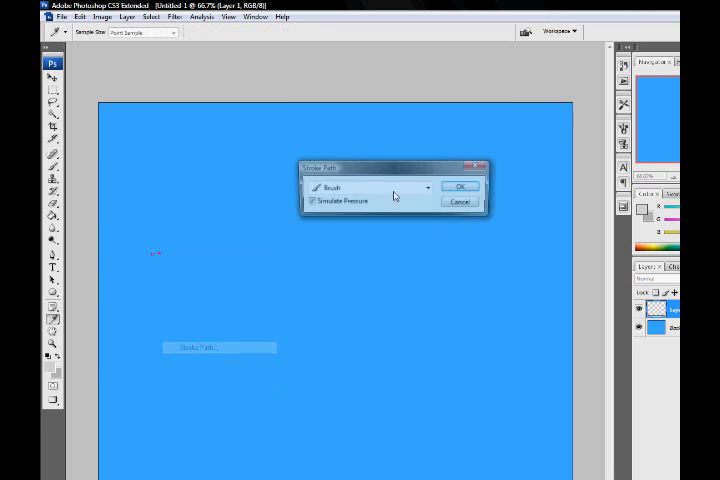
# Stroke the path with the cloudy brush and apply an enlarging Free Transform.
pyautogui.click(459, 186)
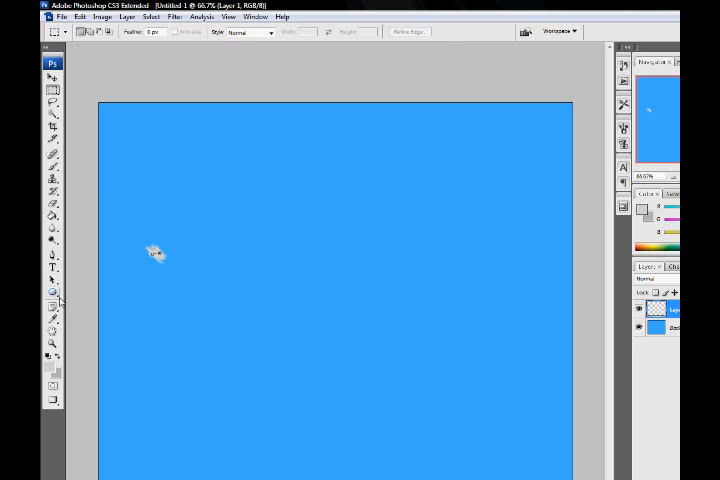
pyautogui.click(52, 255)
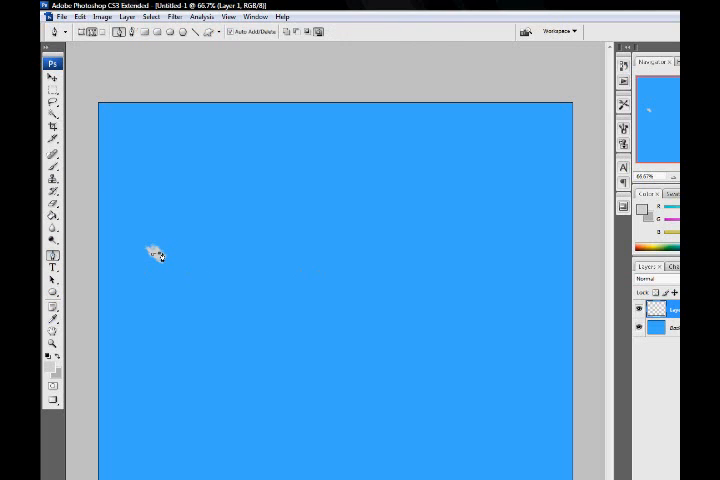
pyautogui.click(155, 255)
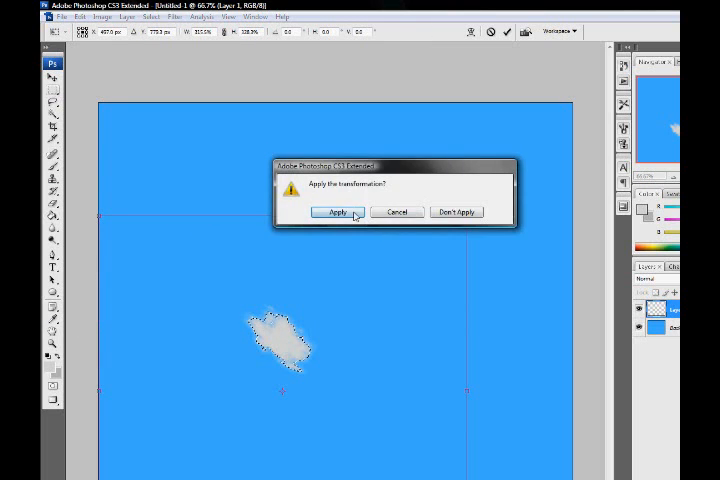
pyautogui.click(338, 211)
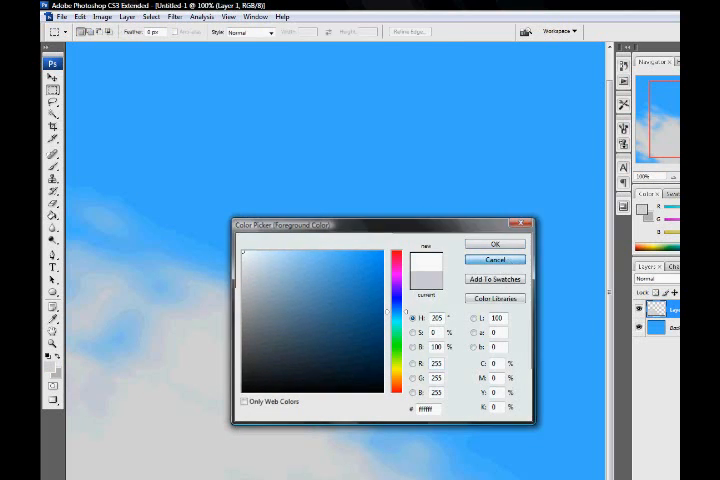
# Confirm pure white as the foreground colour in the Color Picker.
pyautogui.click(493, 243)
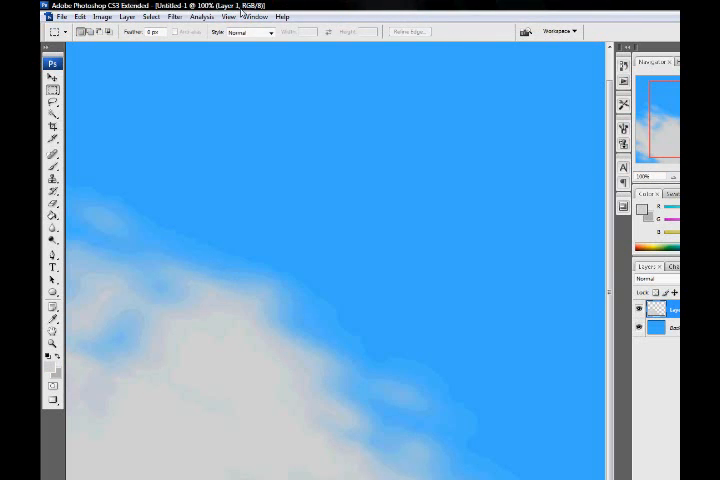